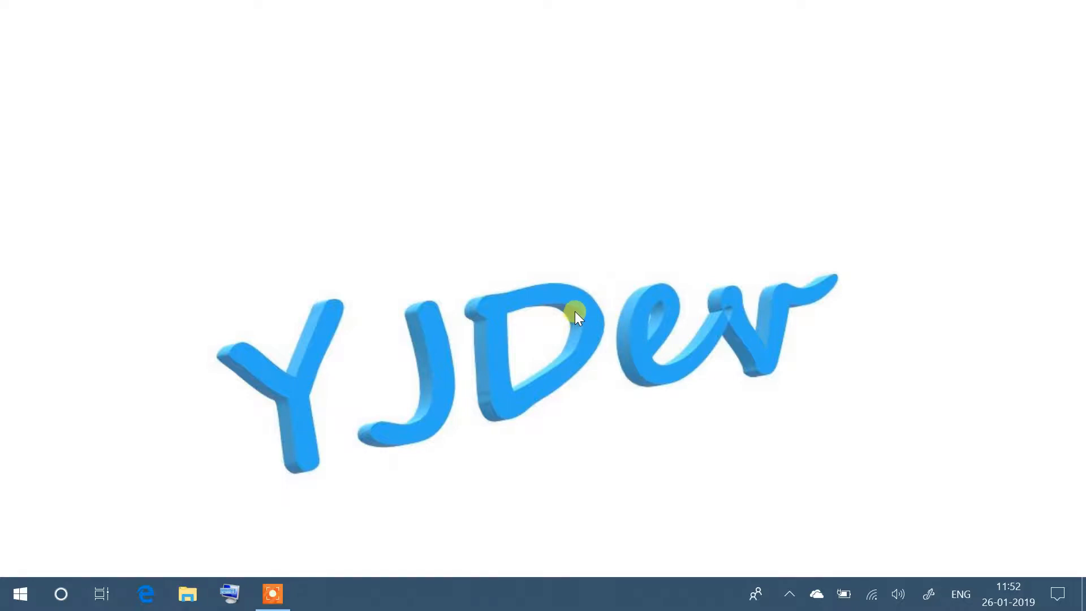
Dismiss the Tip of the Day so the DevLib project with Logger.py is ready
{"action": "left_click", "coordinate": [20, 594]}
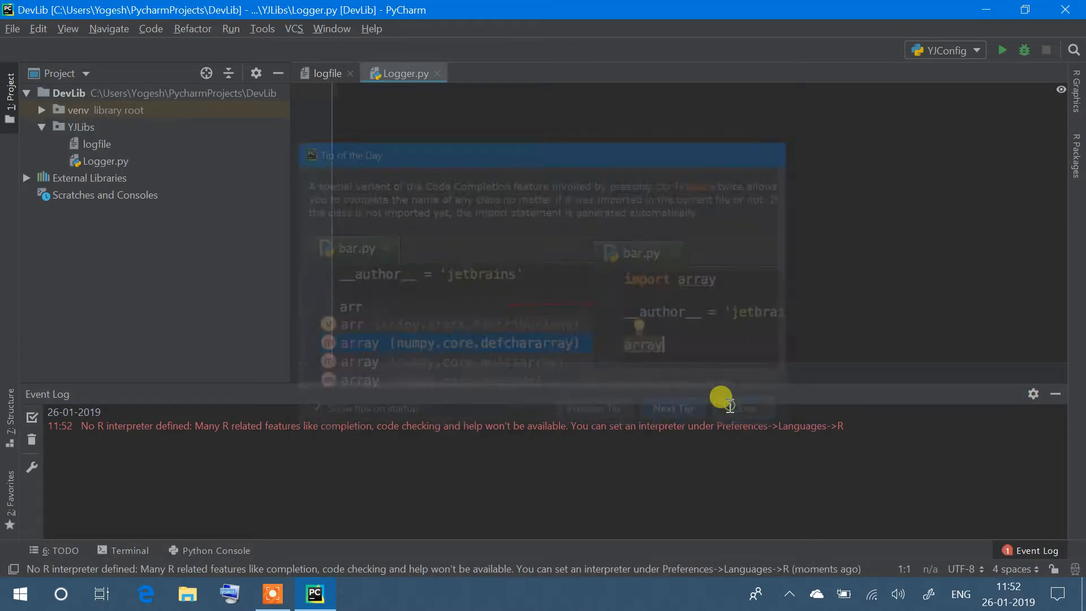
{"action": "left_click", "coordinate": [741, 408]}
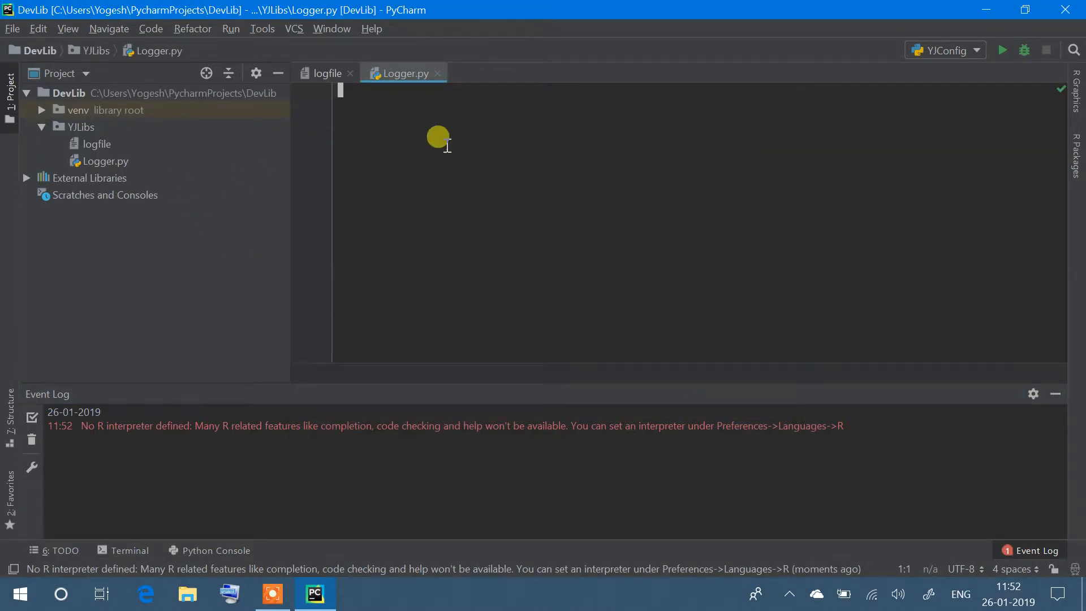
{"action": "mouse_move", "coordinate": [248, 541]}
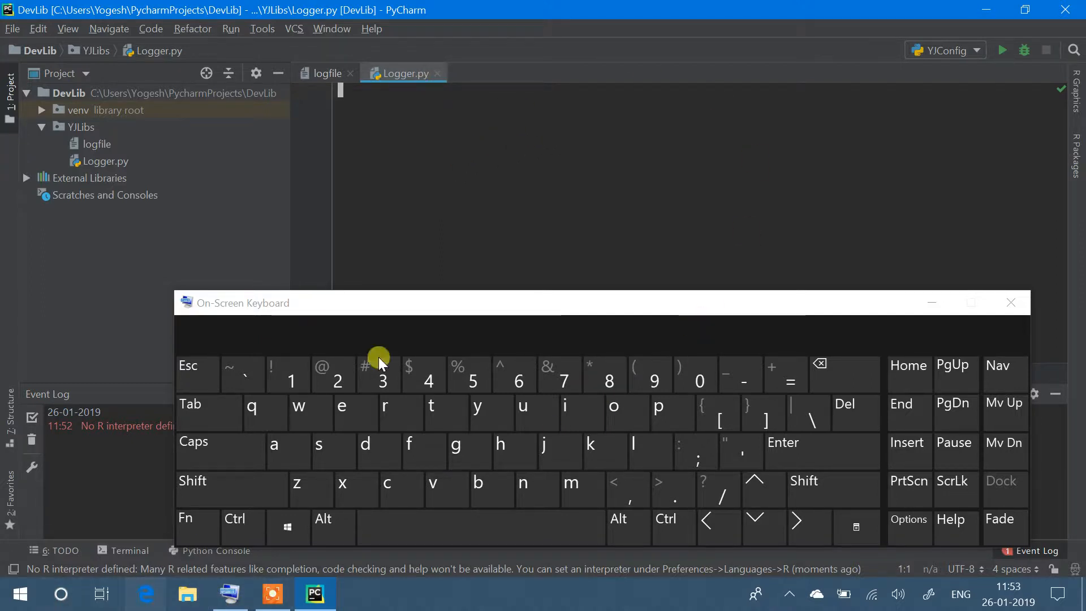
{"action": "mouse_move", "coordinate": [316, 492]}
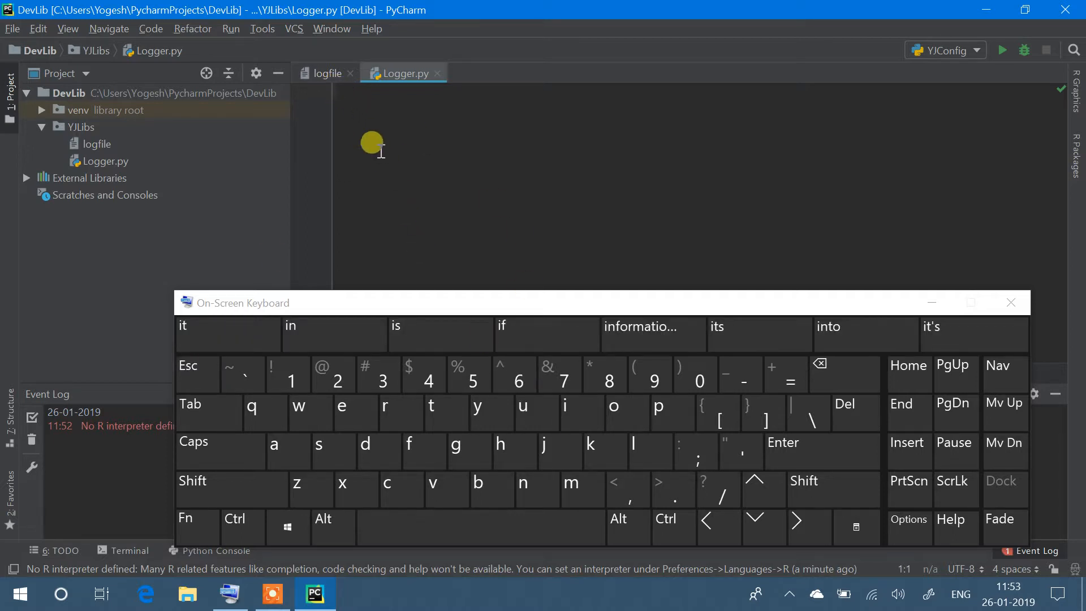
Test typing in Logger.py and erase the stray characters, leaving it empty
{"action": "left_click", "coordinate": [365, 449]}
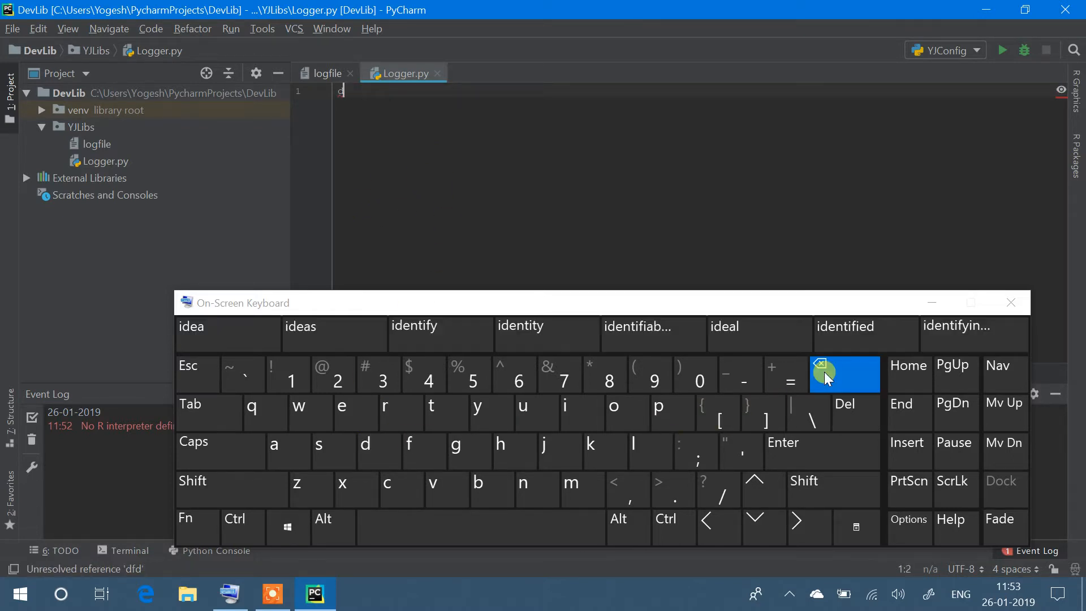
{"action": "left_click", "coordinate": [845, 375]}
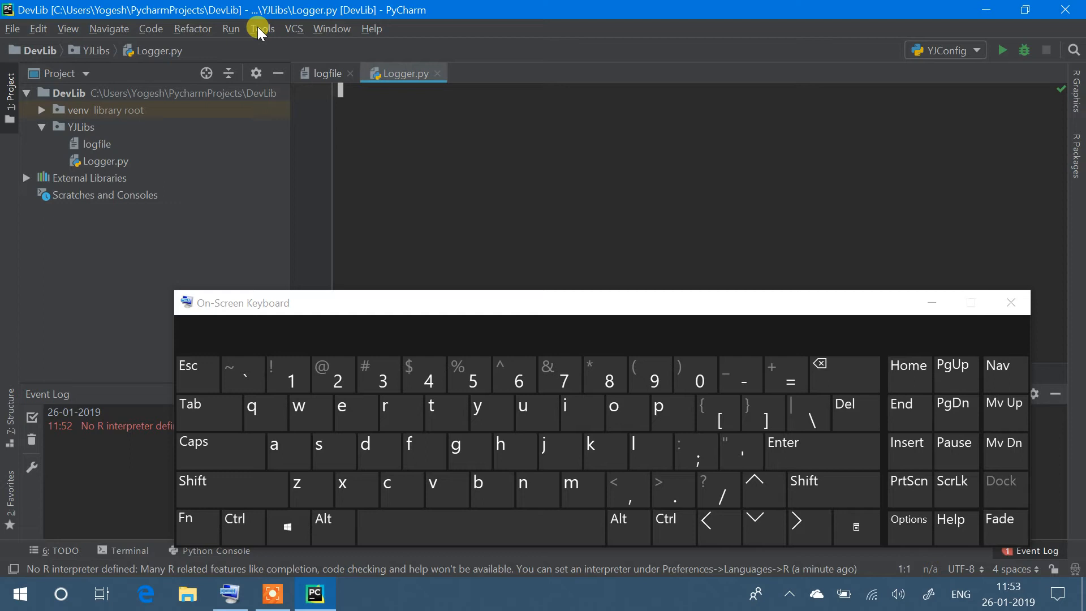
Uncheck Vim Emulation under Tools and enter test letters into Logger.py
{"action": "left_click", "coordinate": [260, 28]}
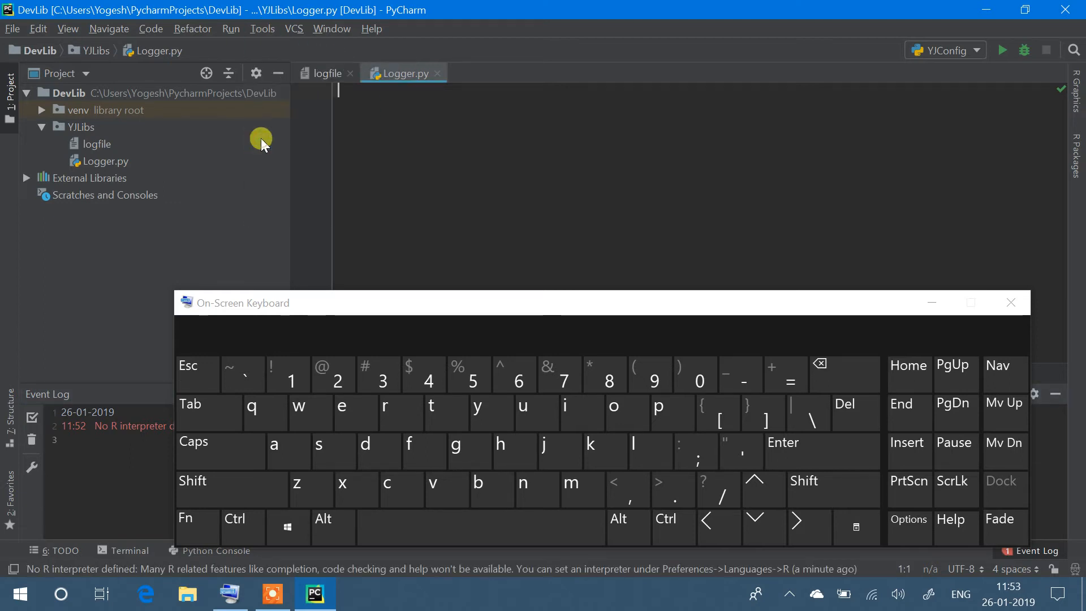
{"action": "left_click", "coordinate": [500, 444]}
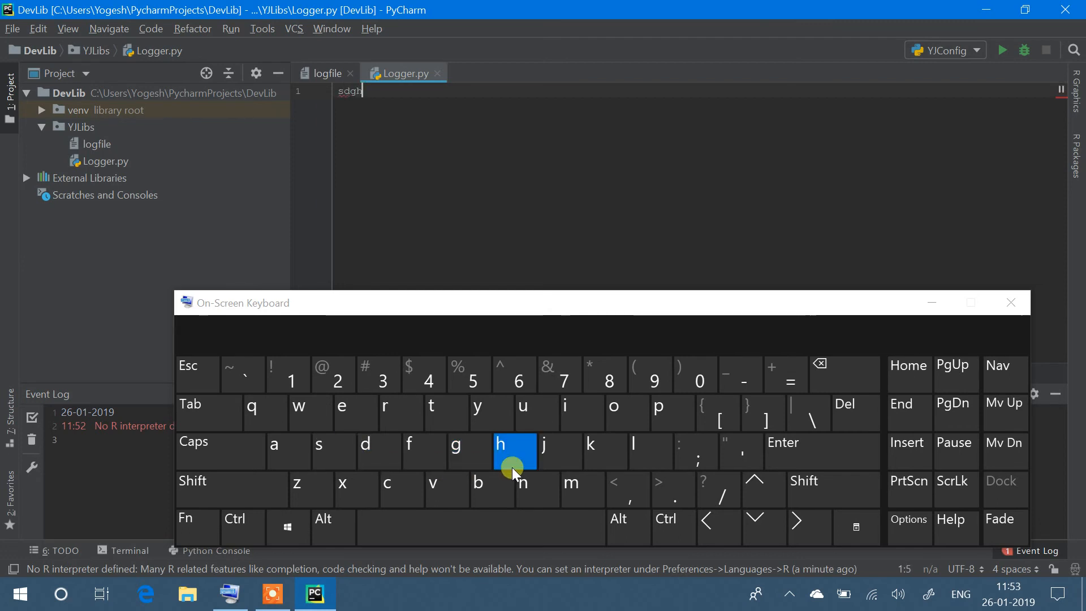